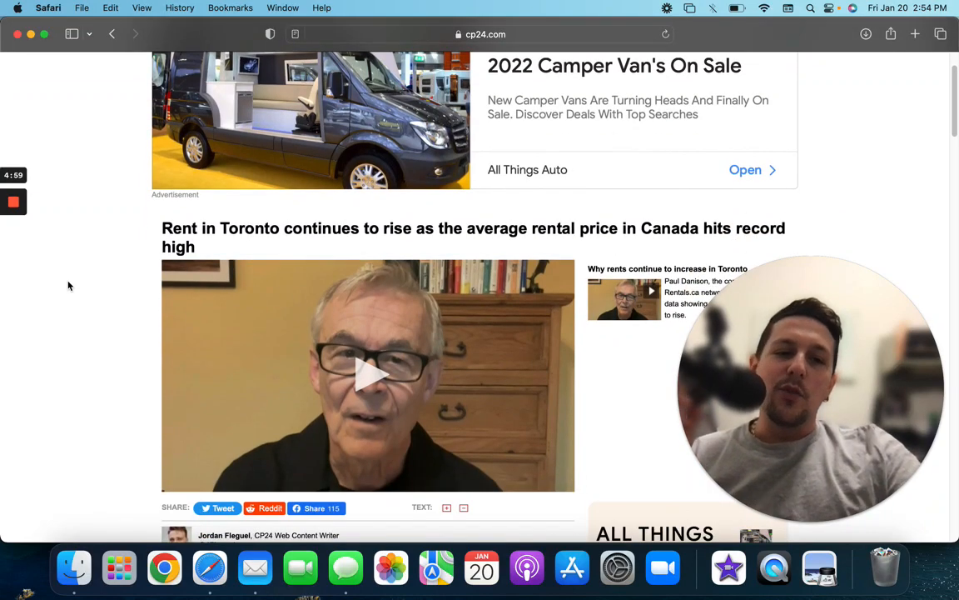
scroll("down", 3)
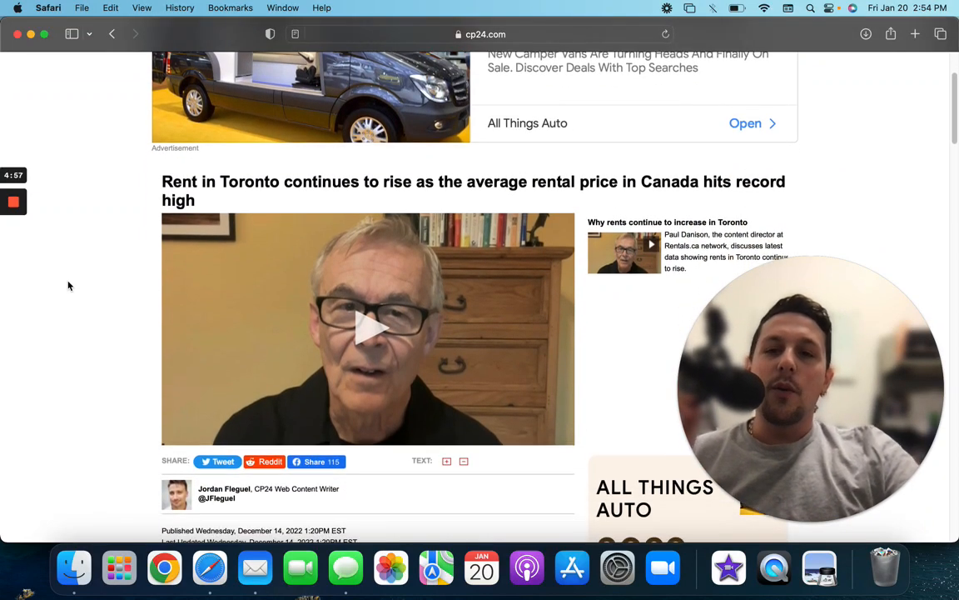
scroll("down", 3)
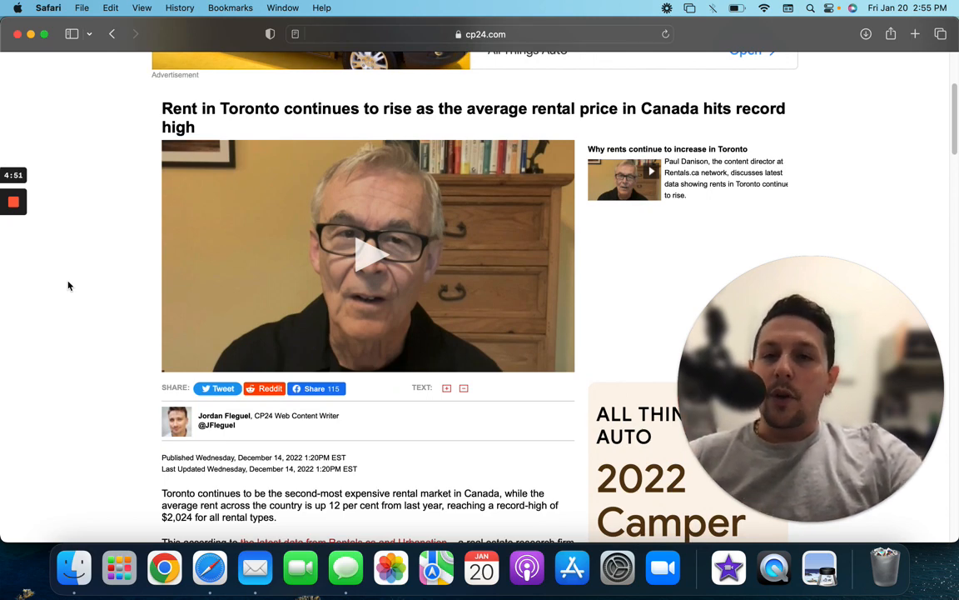
scroll("down", 3)
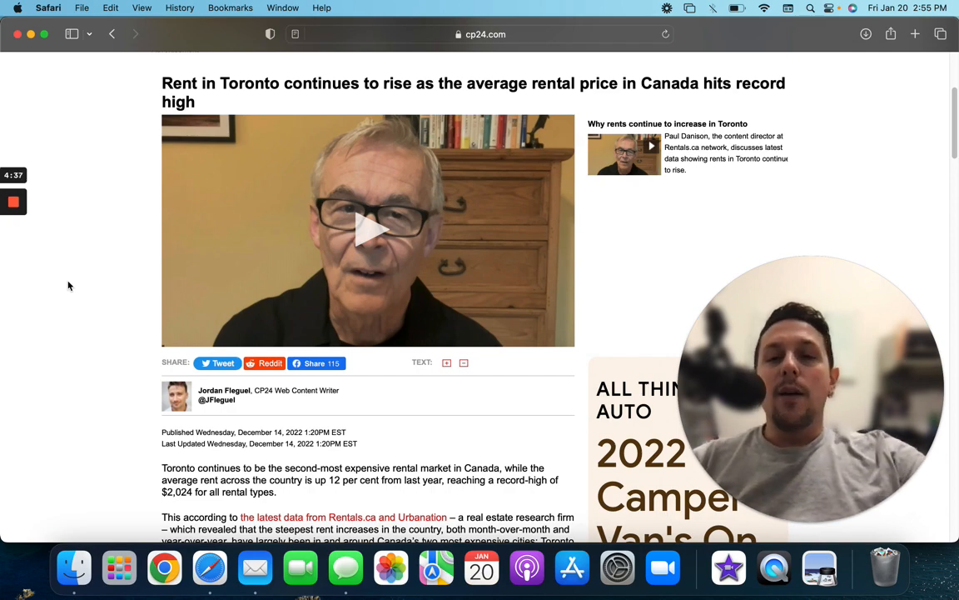
scroll("down", 3)
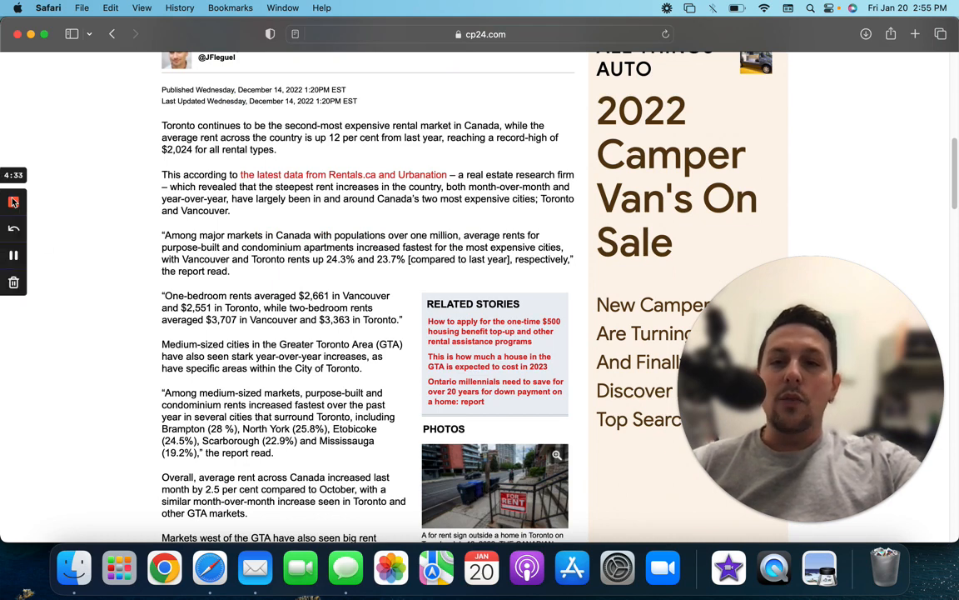
mouse_move(13, 201)
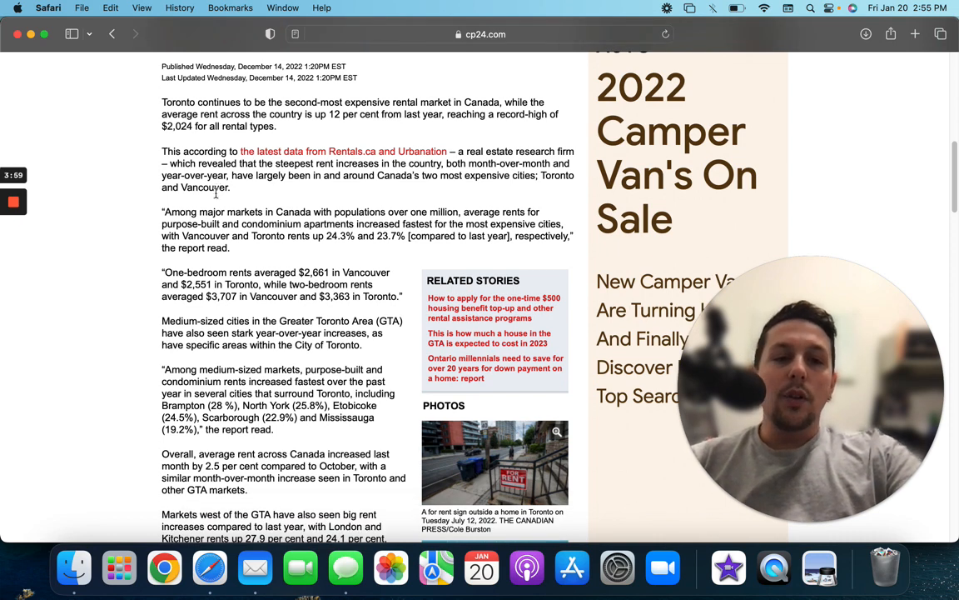
mouse_move(215, 194)
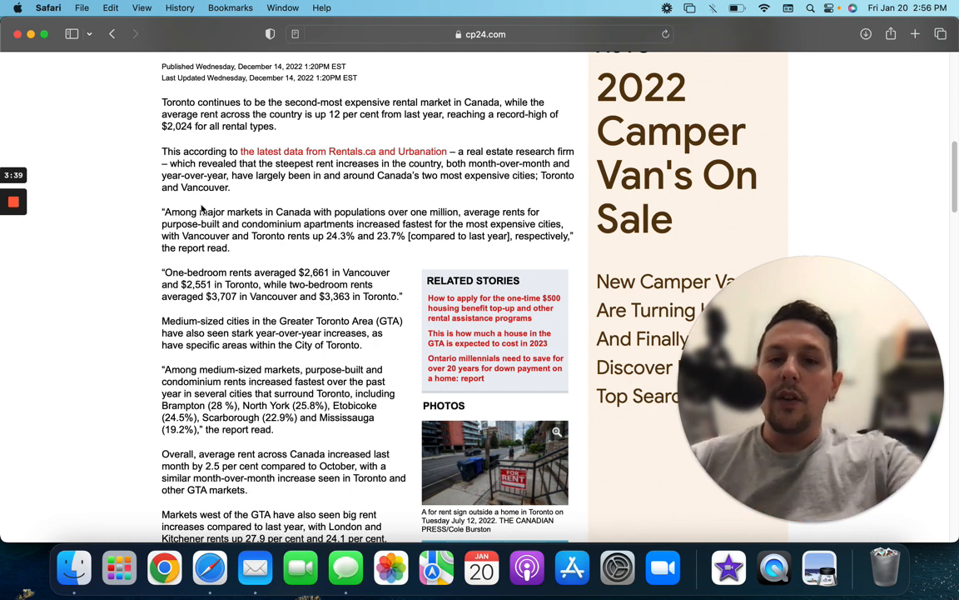
scroll("up", 3)
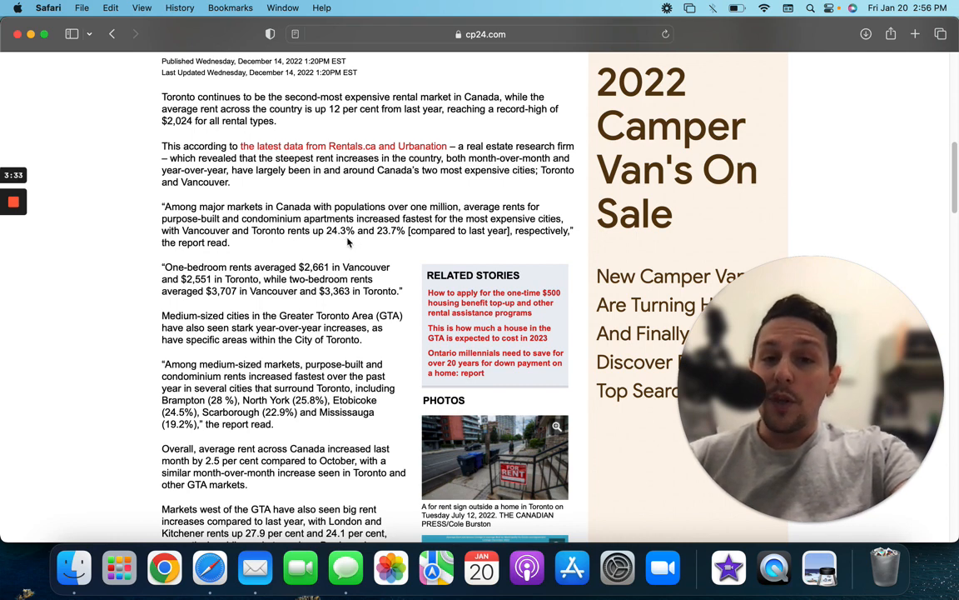
mouse_move(406, 247)
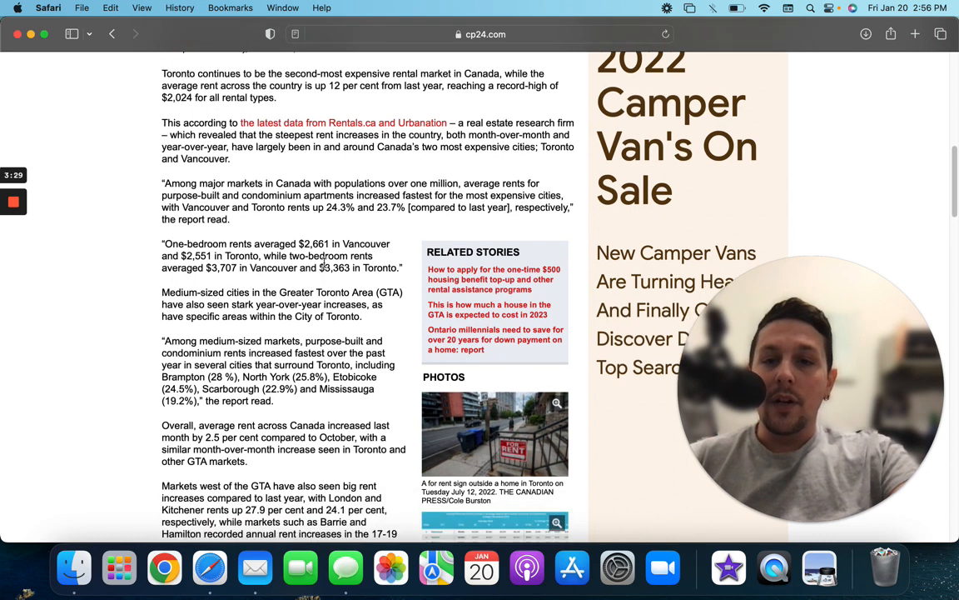
scroll("down", 3)
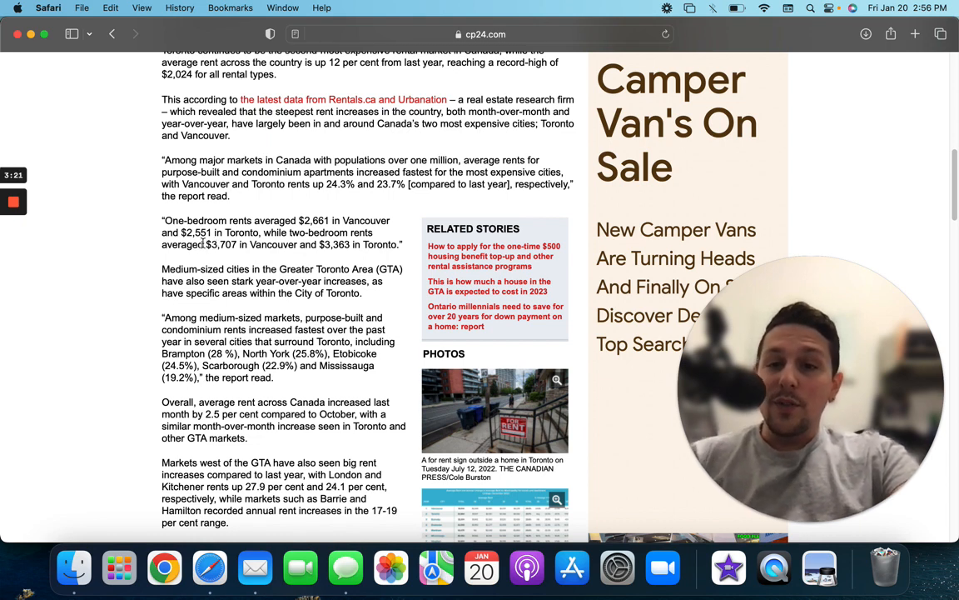
scroll("down", 3)
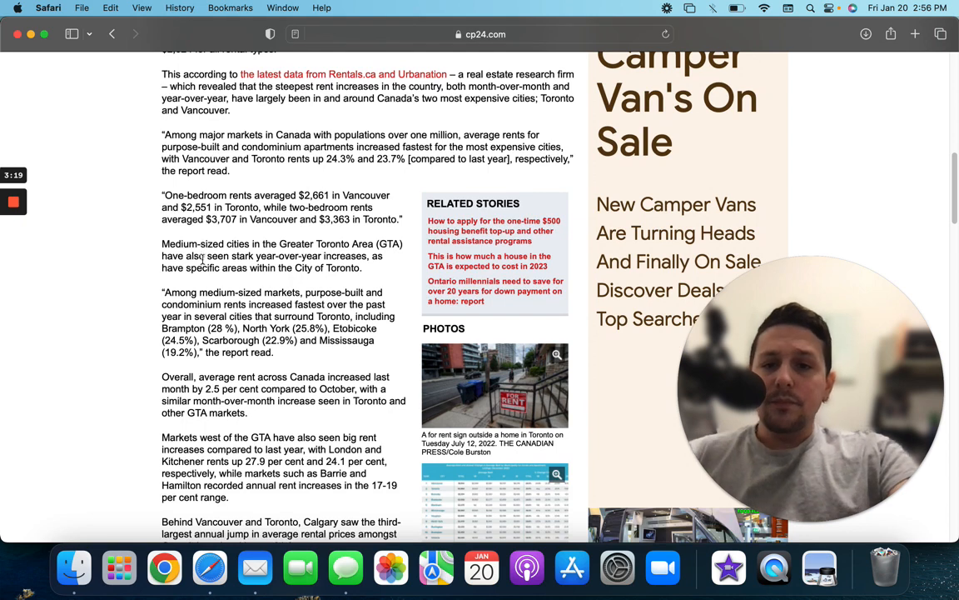
scroll("down", 3)
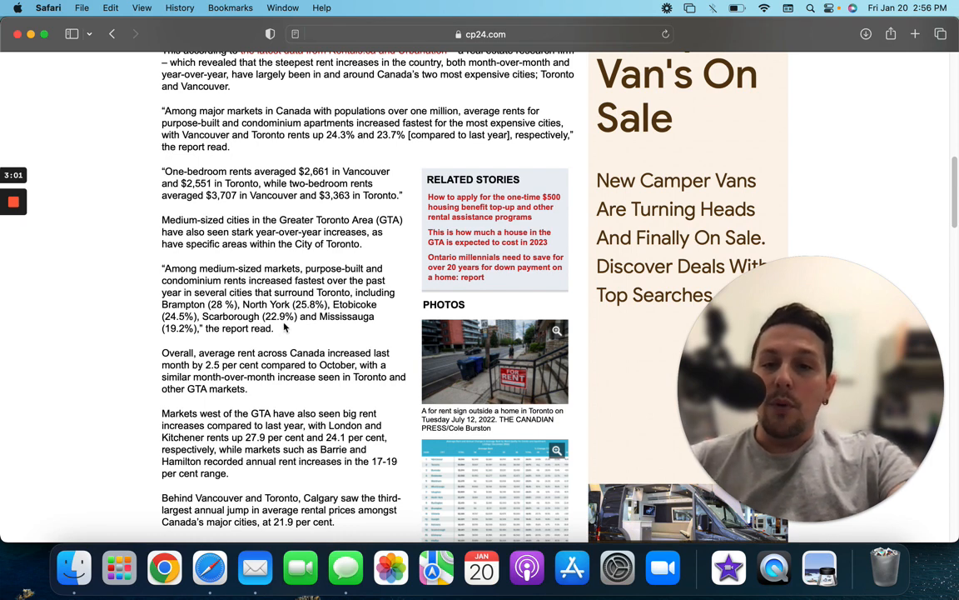
mouse_move(271, 343)
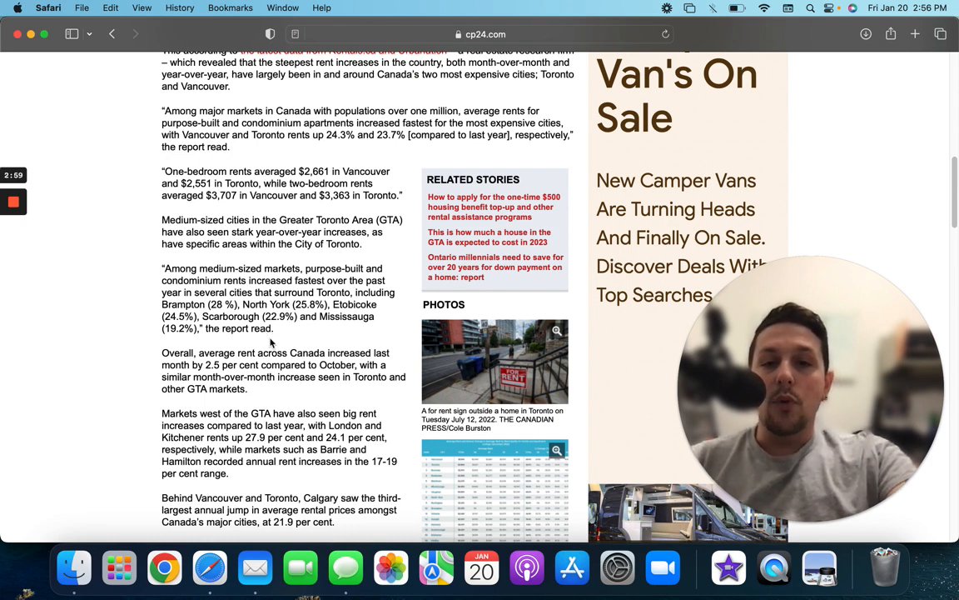
scroll("down", 3)
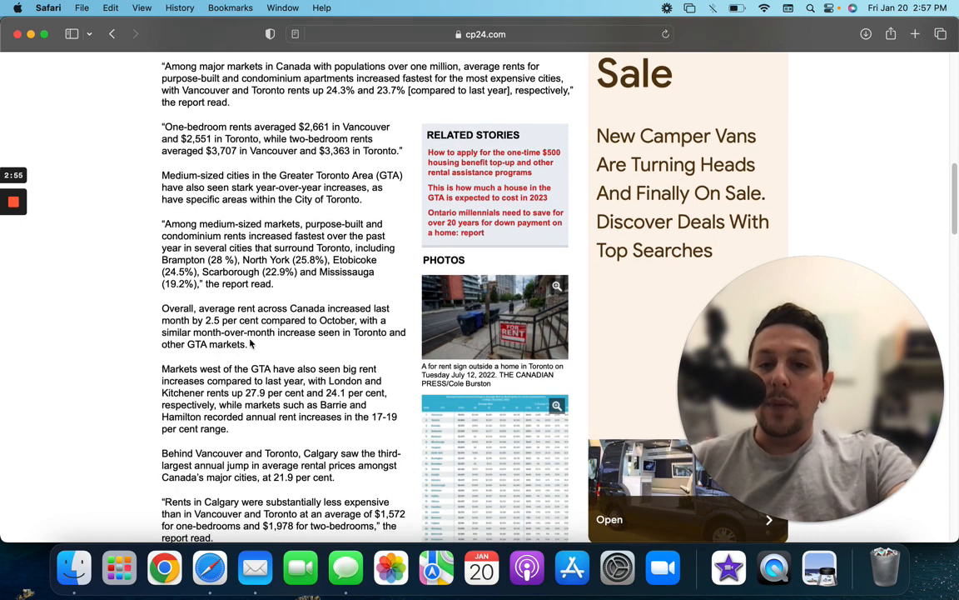
mouse_move(288, 343)
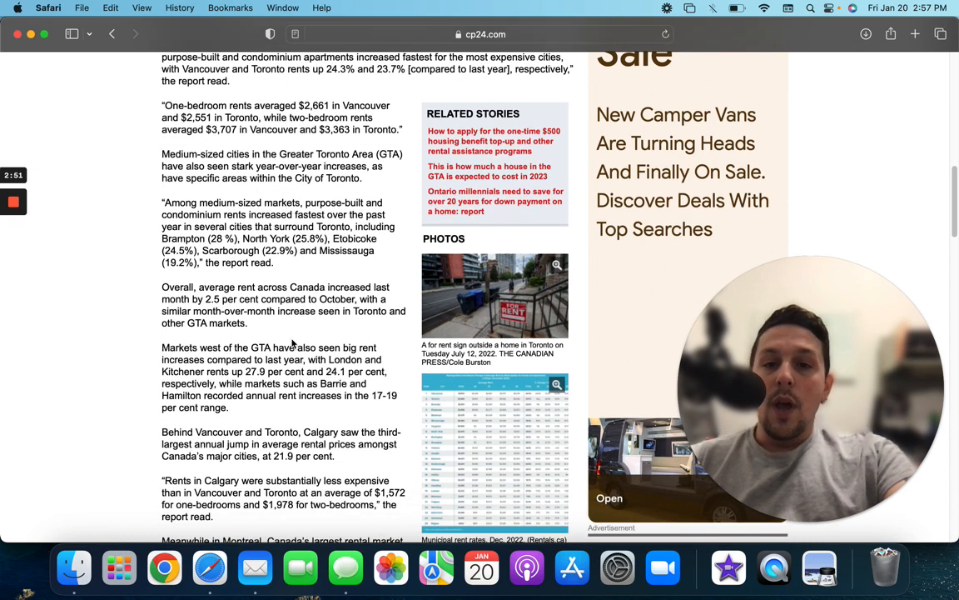
scroll("down", 3)
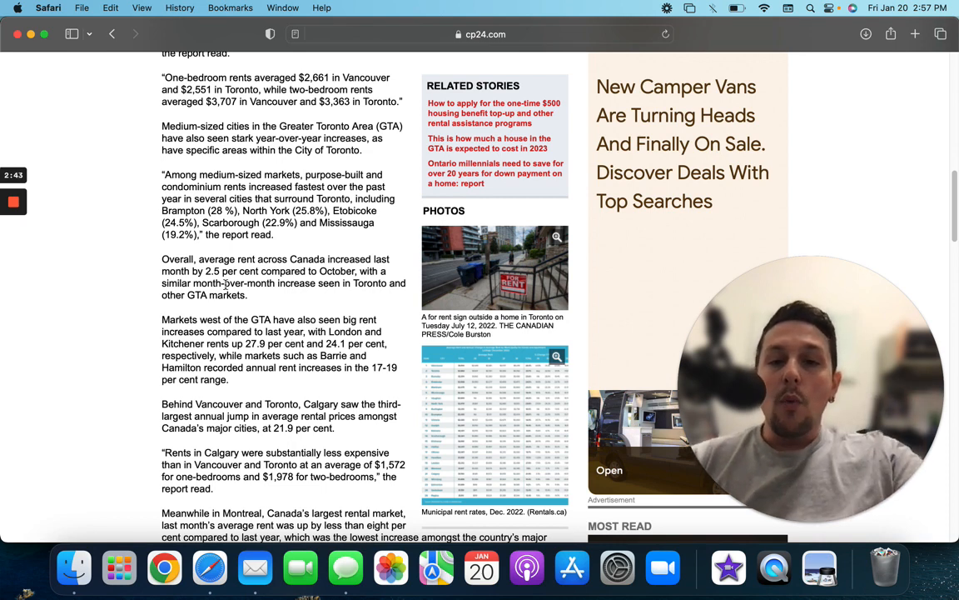
scroll("down", 3)
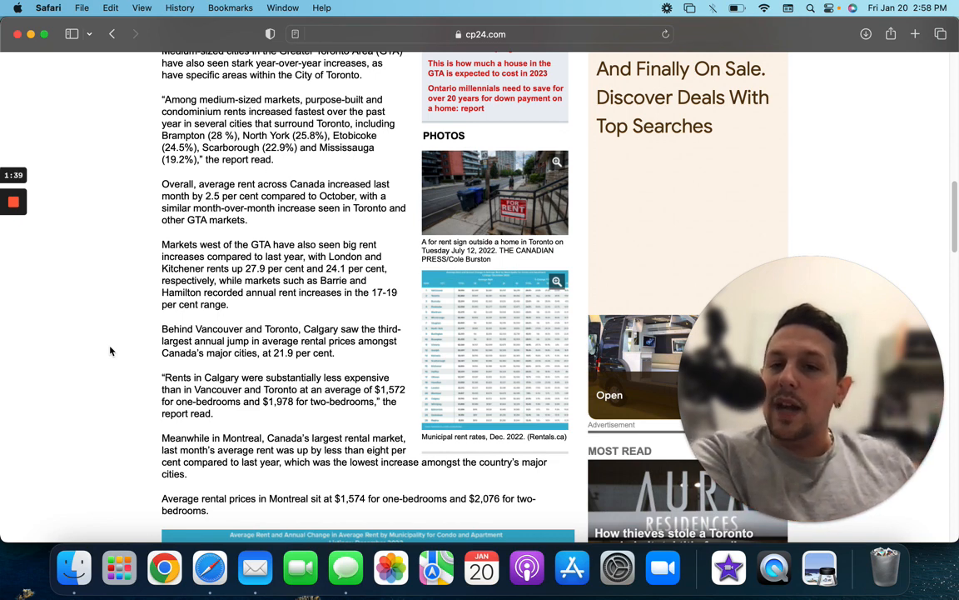
scroll("down", 3)
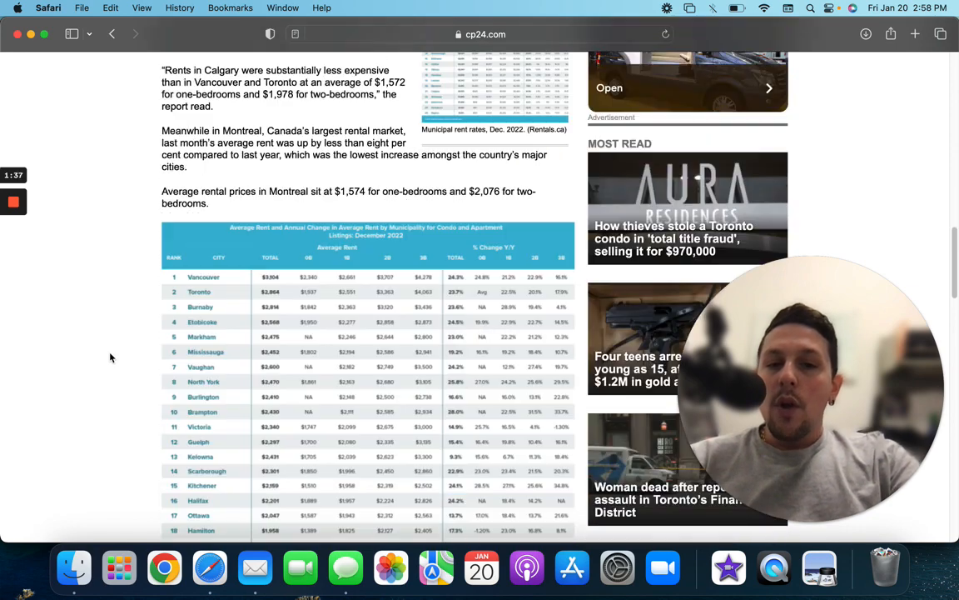
scroll("down", 3)
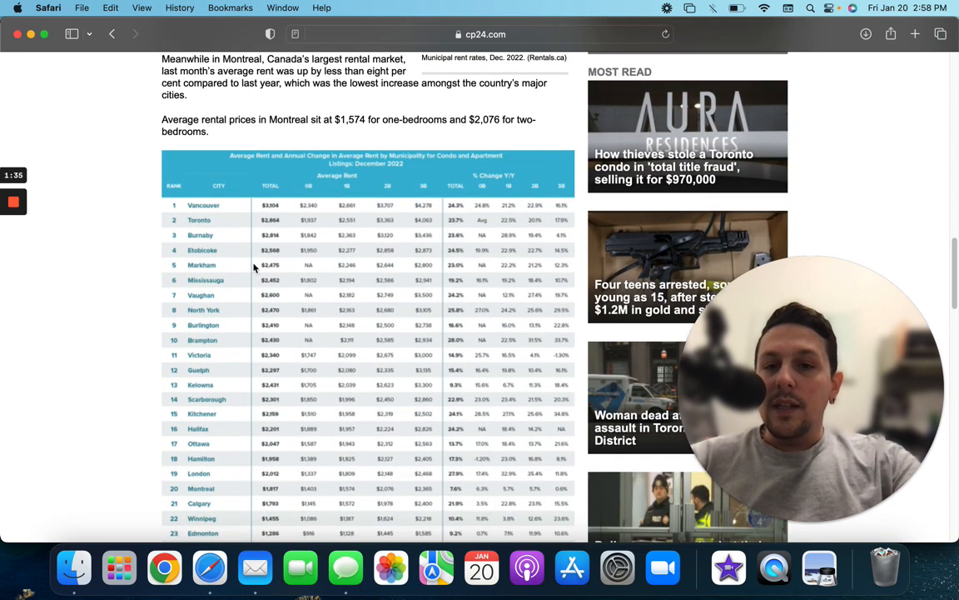
scroll("down", 3)
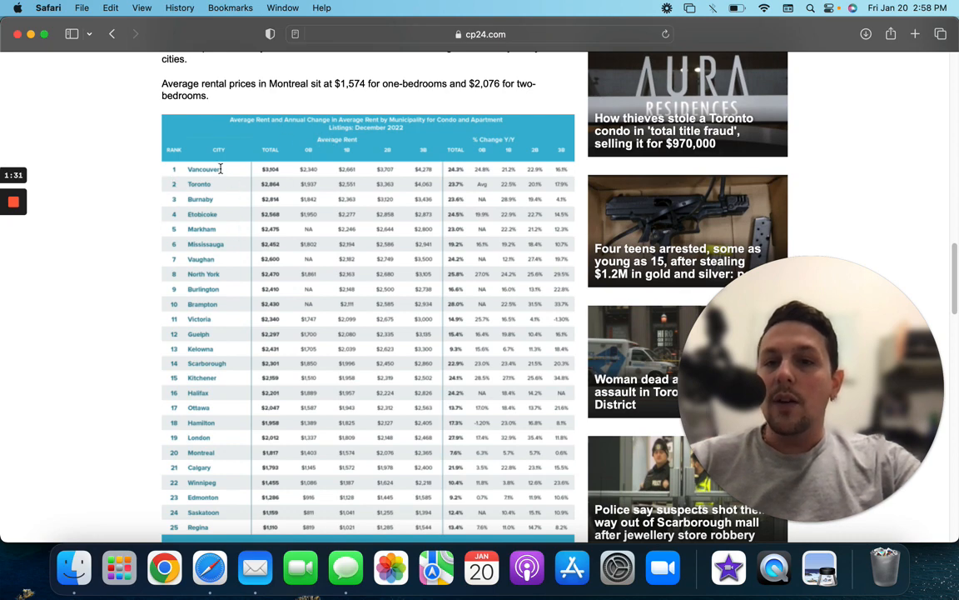
mouse_move(219, 190)
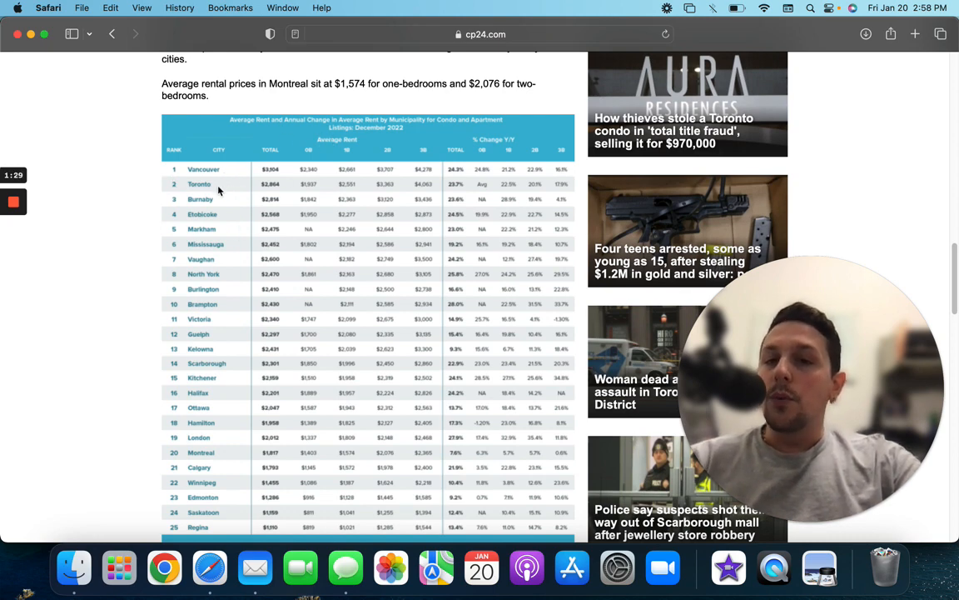
mouse_move(220, 233)
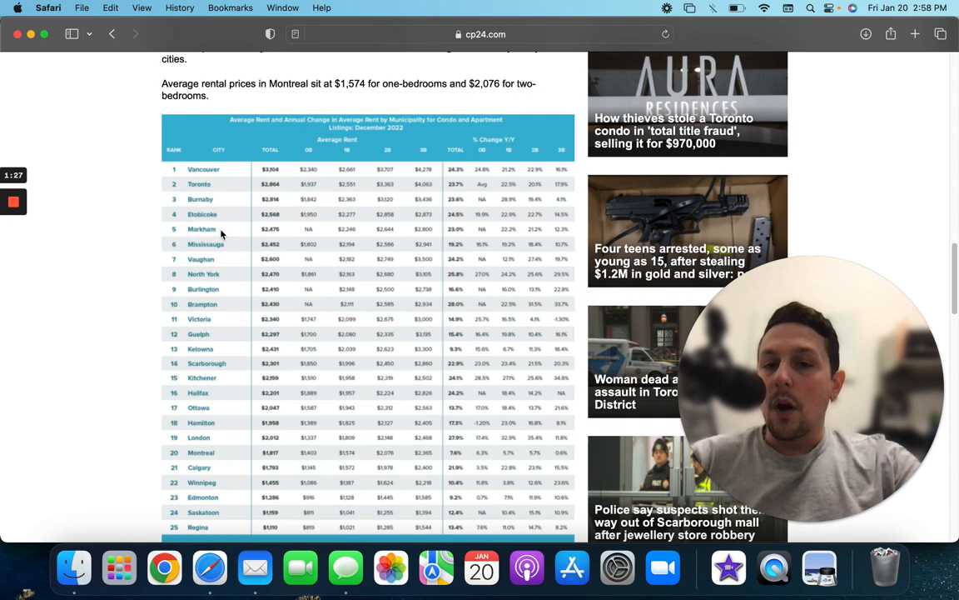
scroll("down", 3)
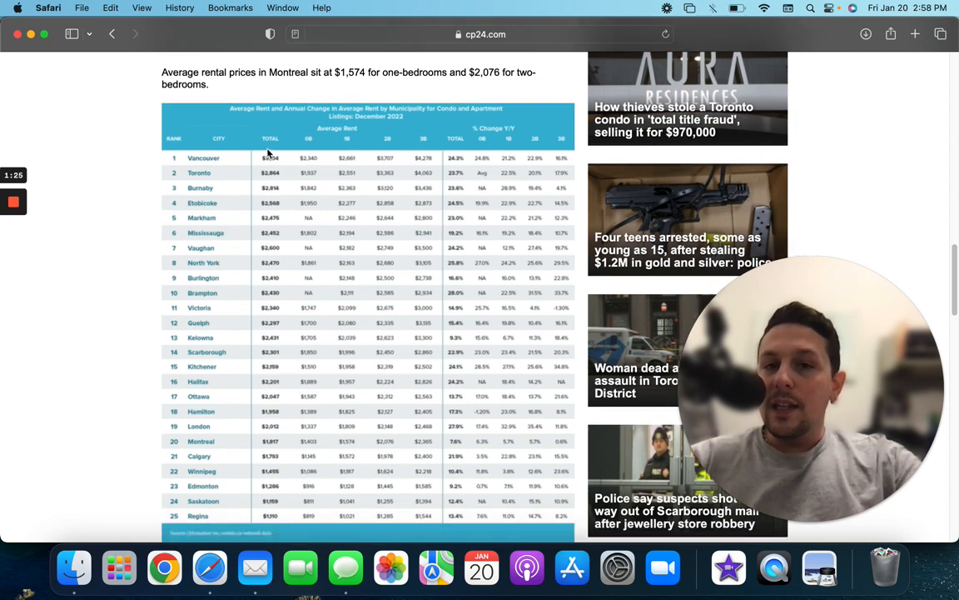
mouse_move(383, 169)
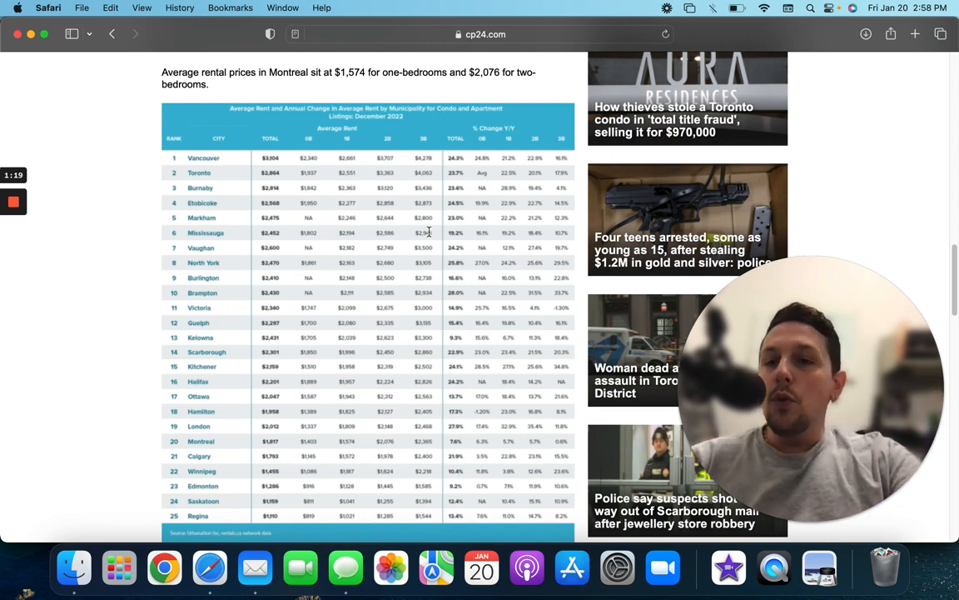
mouse_move(180, 324)
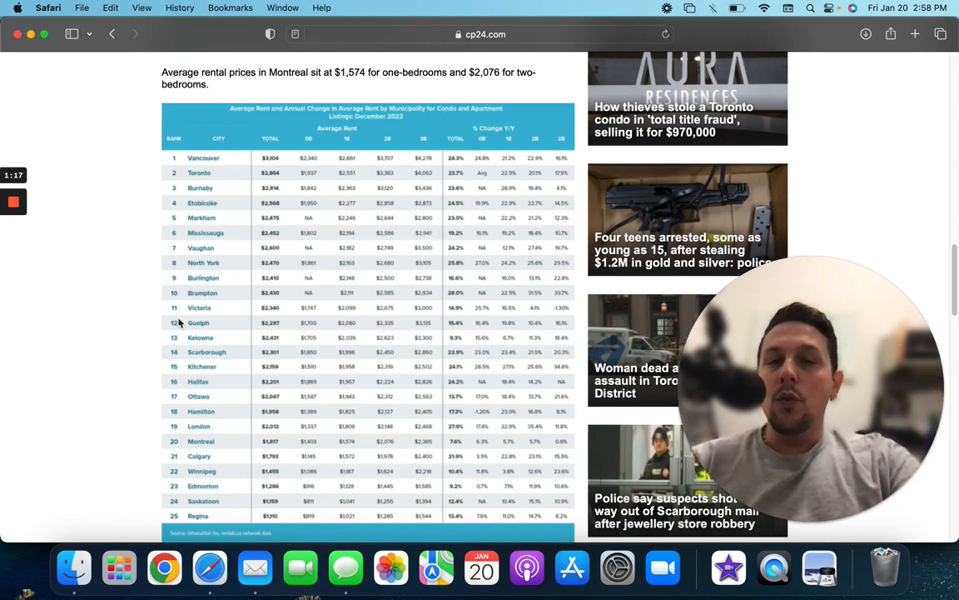
mouse_move(138, 337)
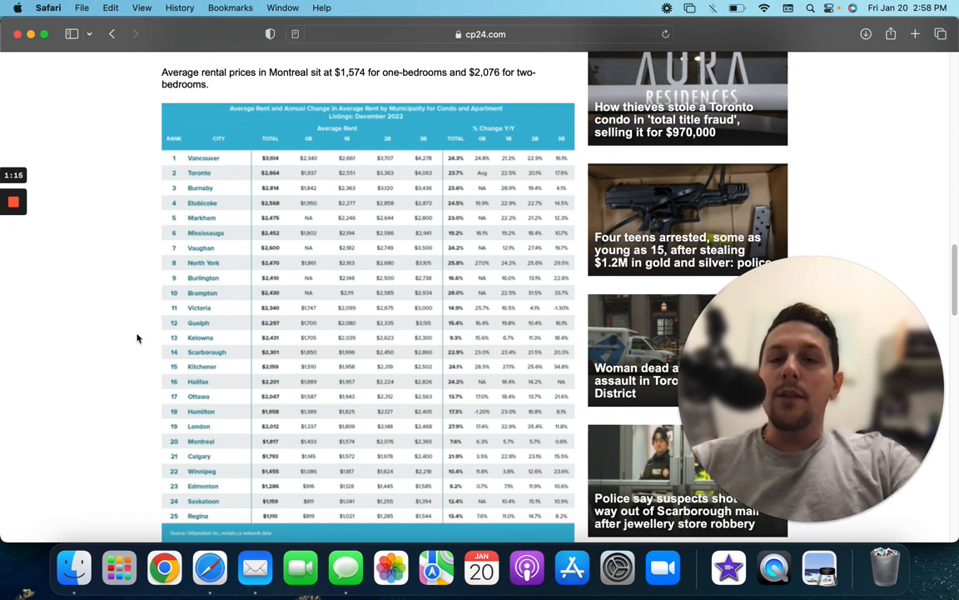
mouse_move(32, 222)
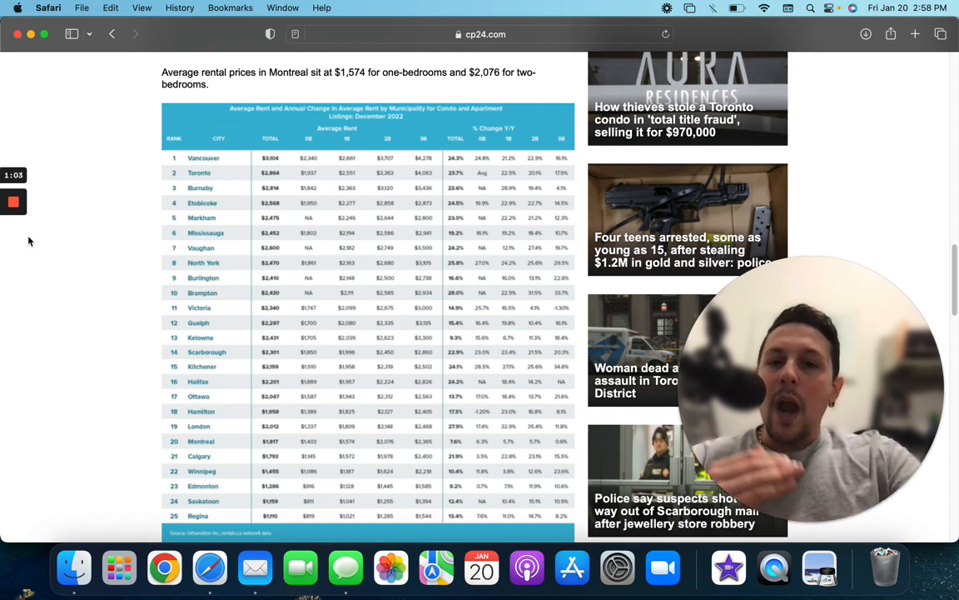
mouse_move(58, 289)
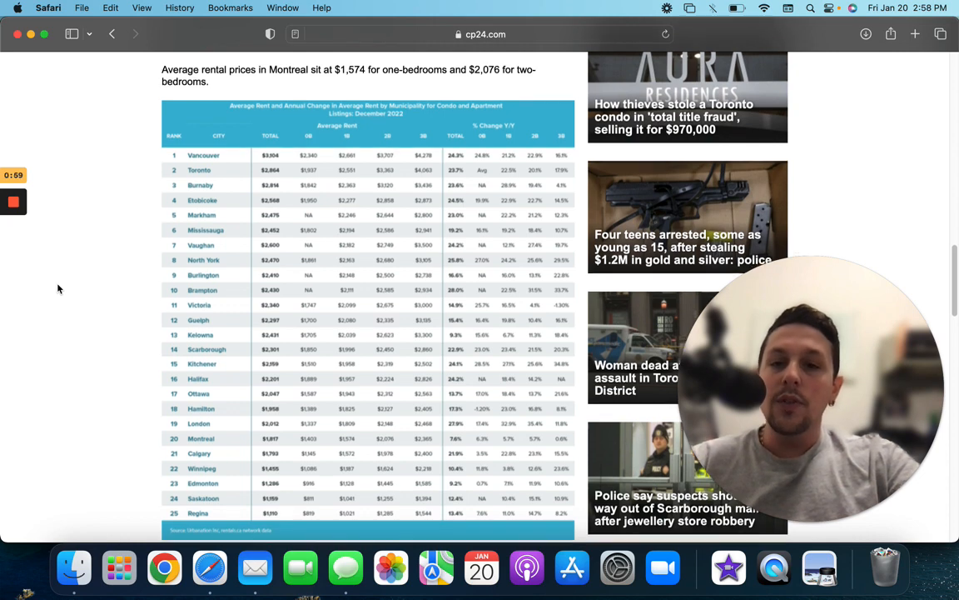
scroll("down", 3)
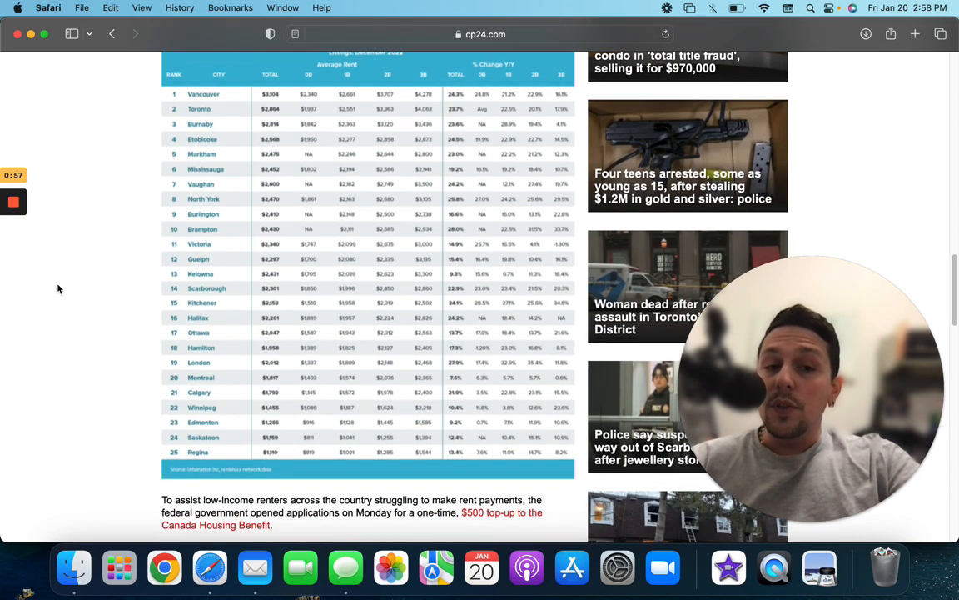
scroll("down", 3)
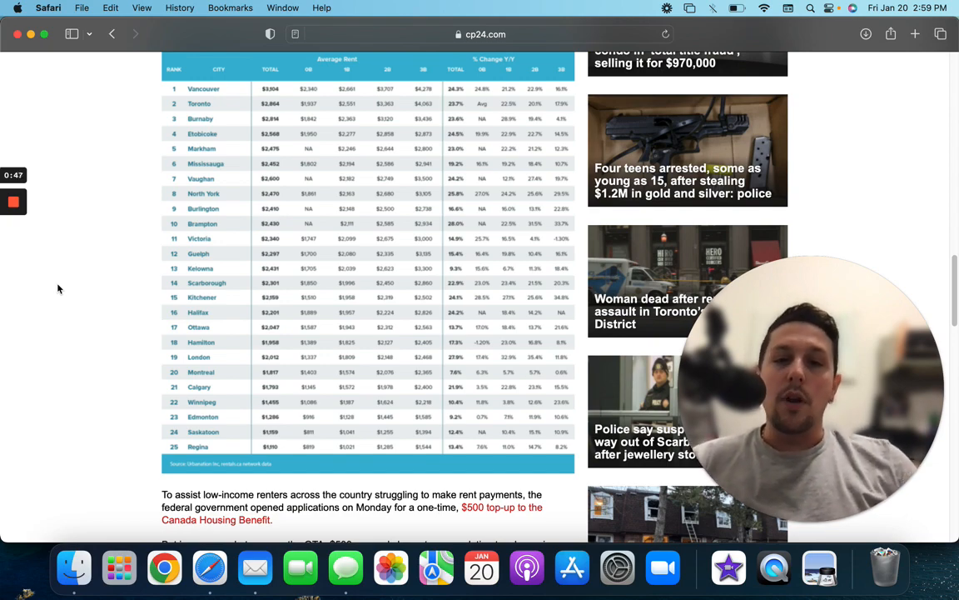
scroll("down", 3)
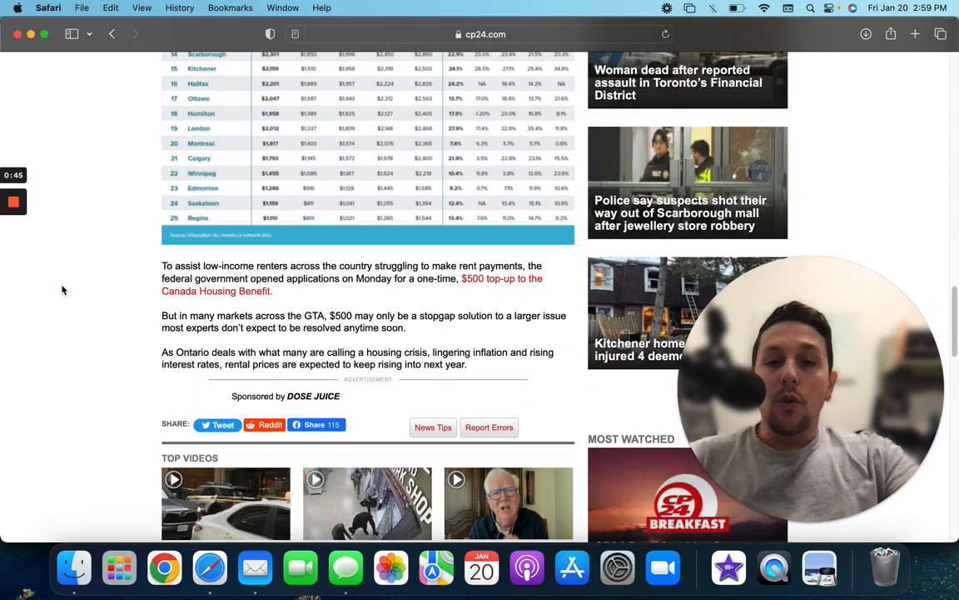
scroll("up", 3)
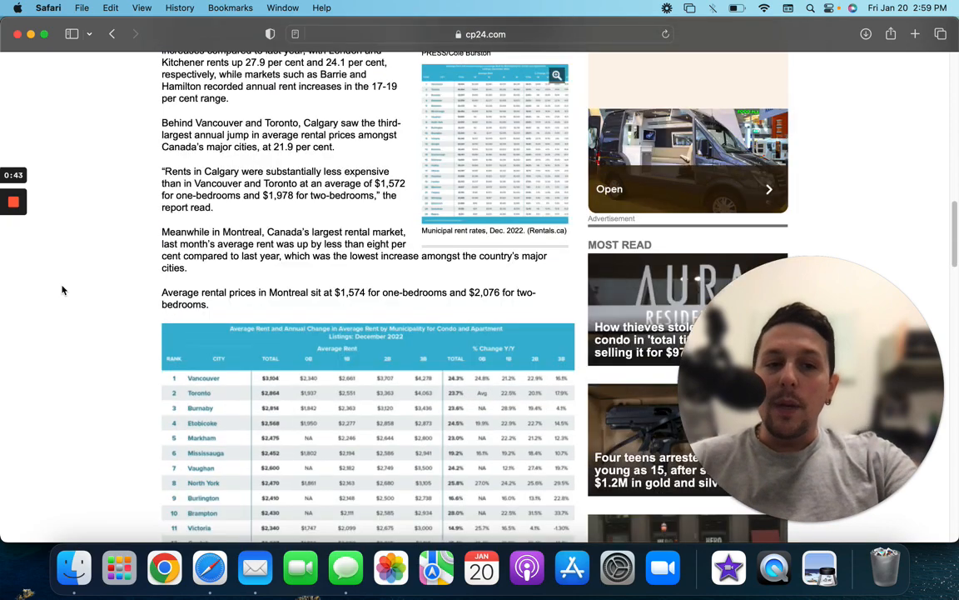